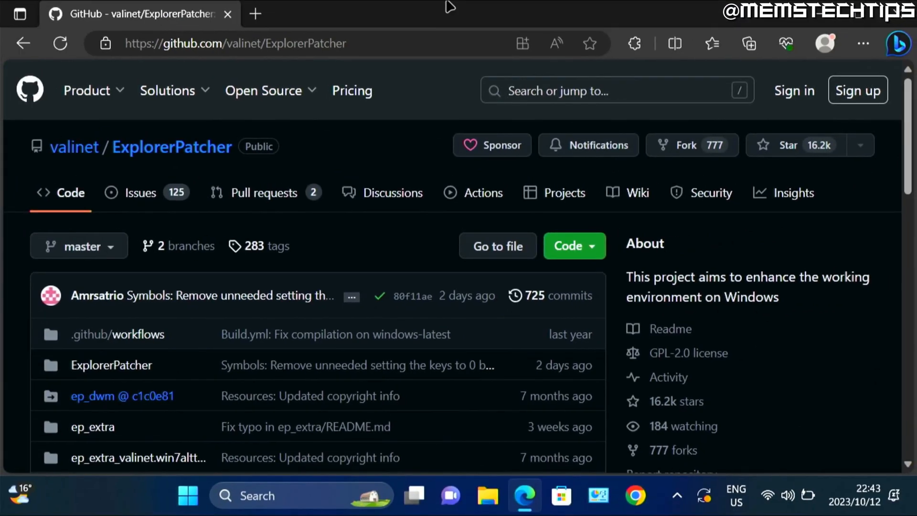
mouse_move(107, 166)
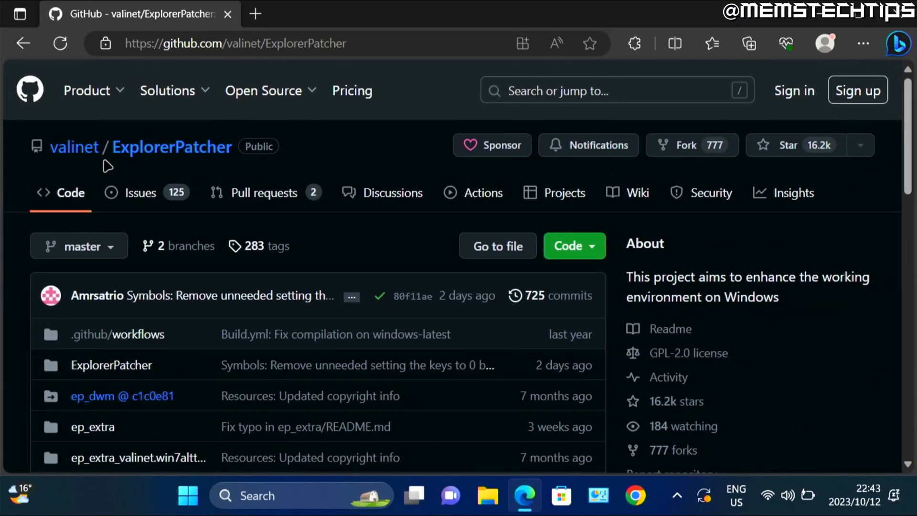
mouse_move(154, 164)
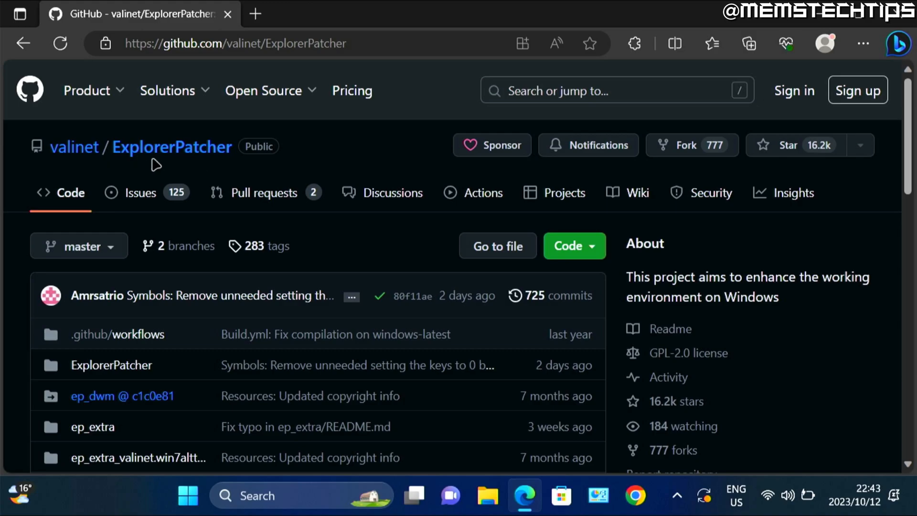
mouse_move(140, 173)
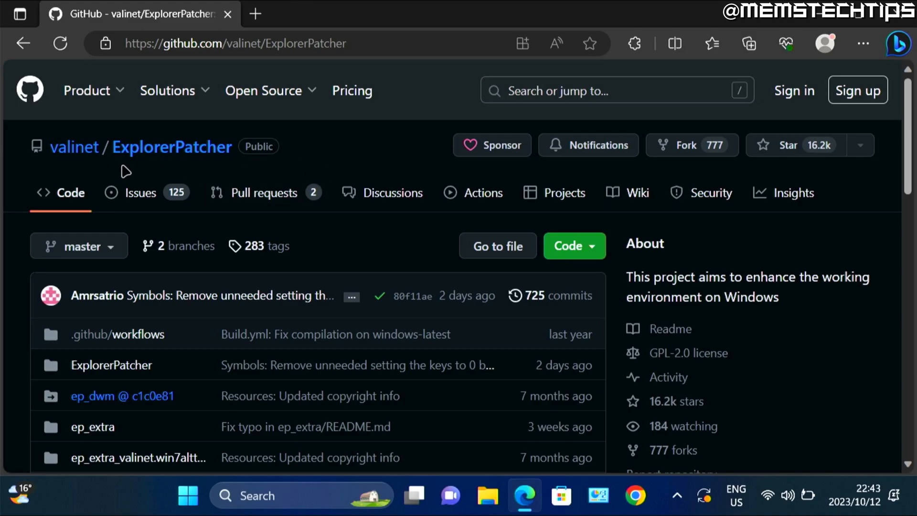
mouse_move(155, 70)
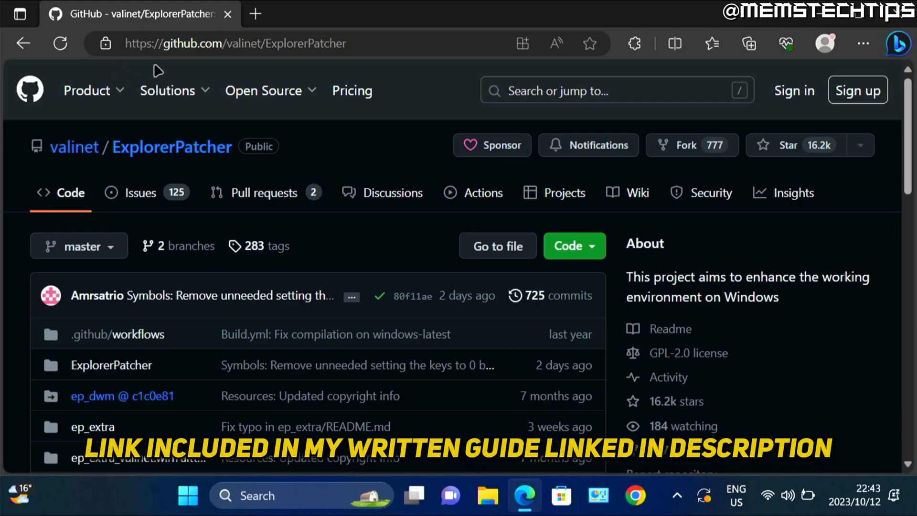
mouse_move(376, 63)
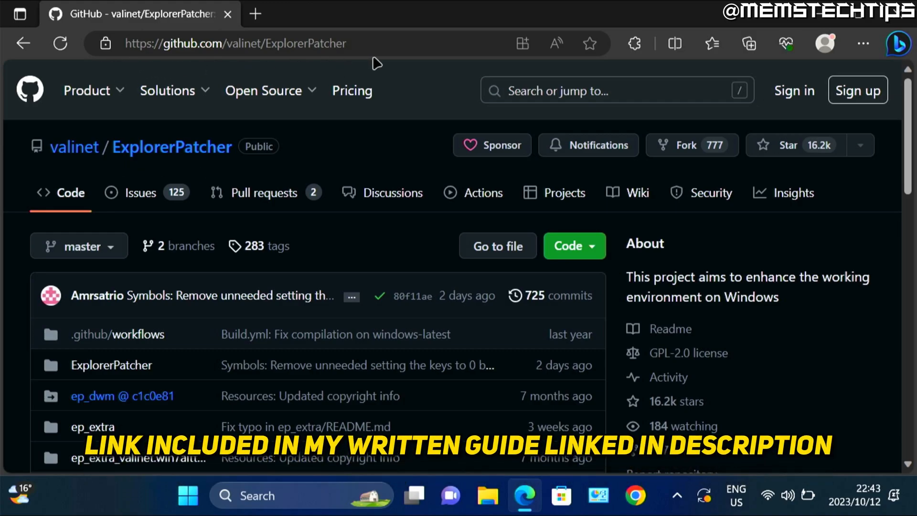
mouse_move(416, 132)
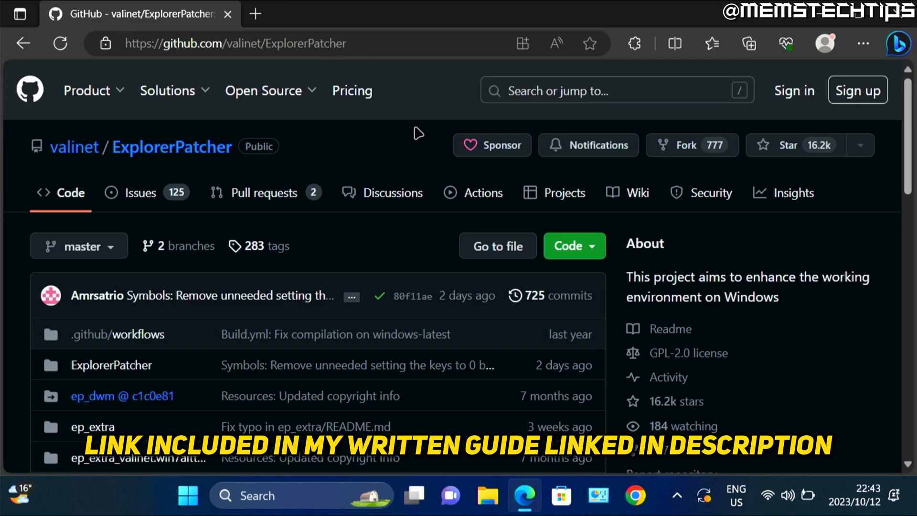
mouse_move(901, 142)
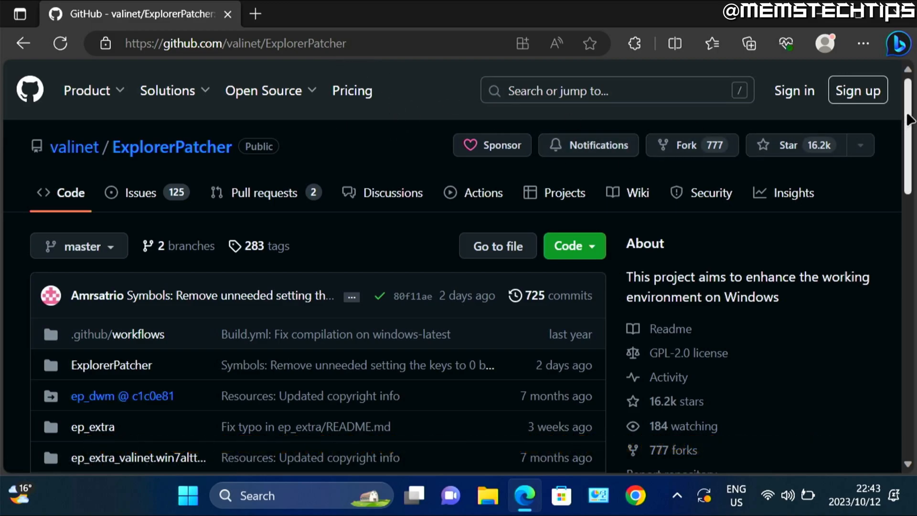
- Scroll the valinet/ExplorerPatcher page until the Releases panel shows 22621.2361.58.4
scroll(down, 3)
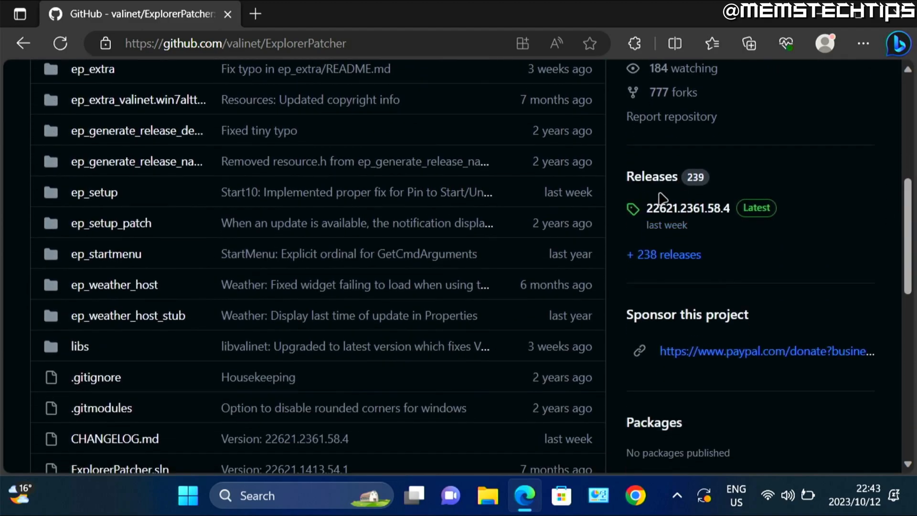
mouse_move(687, 208)
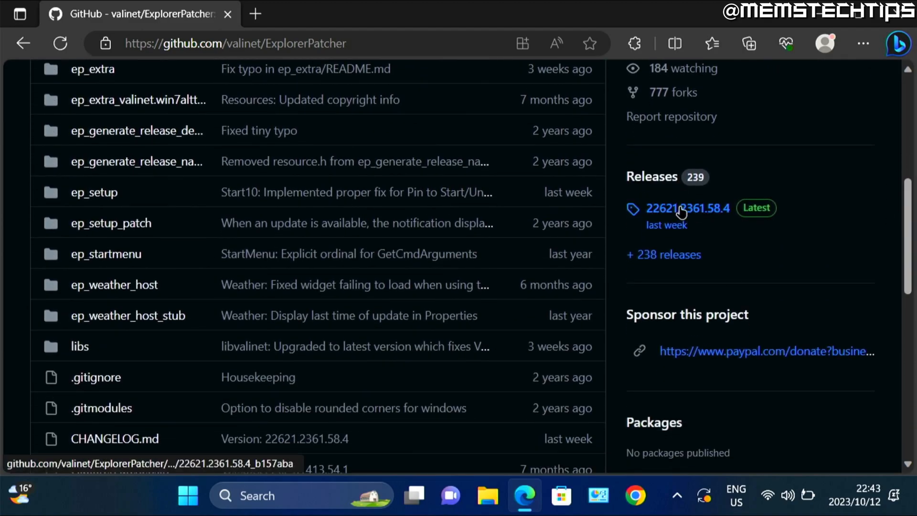
- From release 22621.2361.58.4's Assets, download the ep_setup.exe installer
click(687, 208)
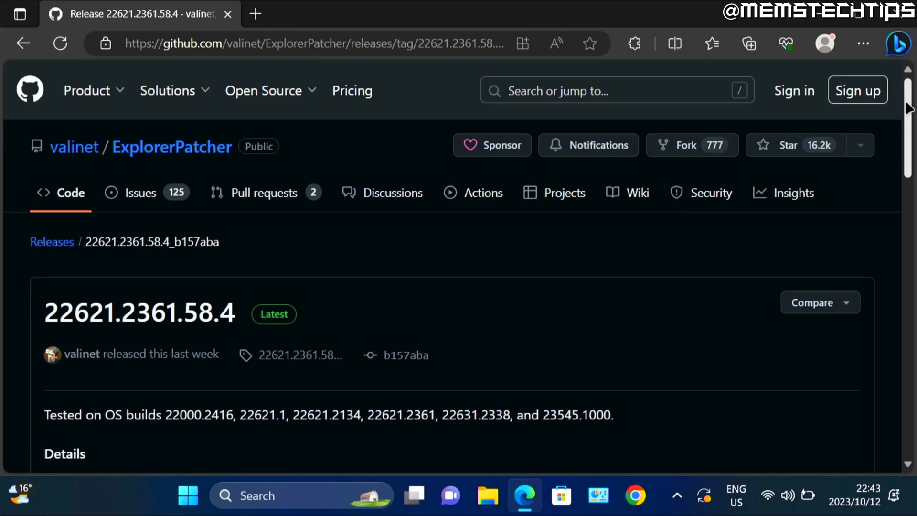
scroll(down, 3)
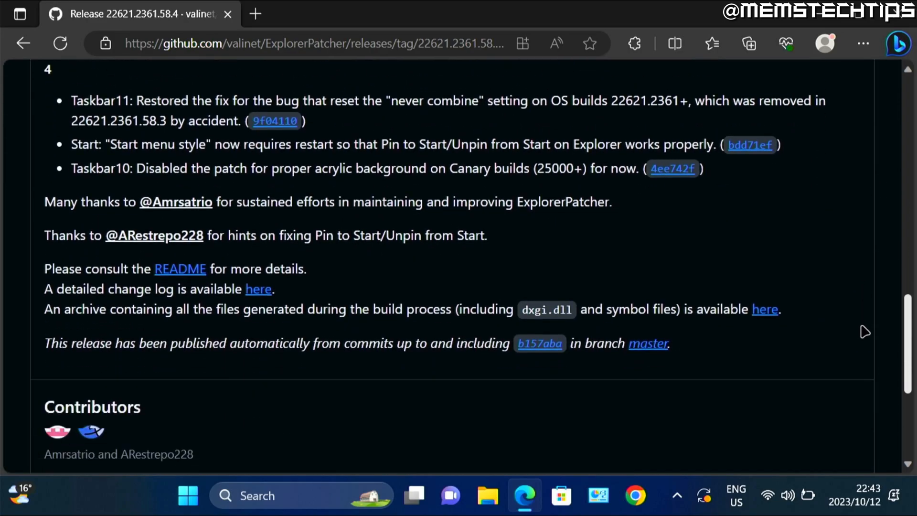
scroll(down, 3)
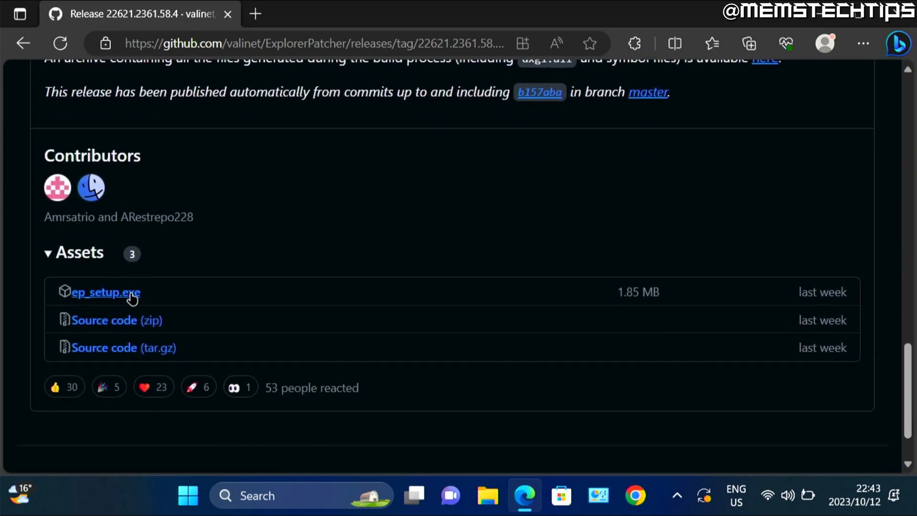
mouse_move(105, 292)
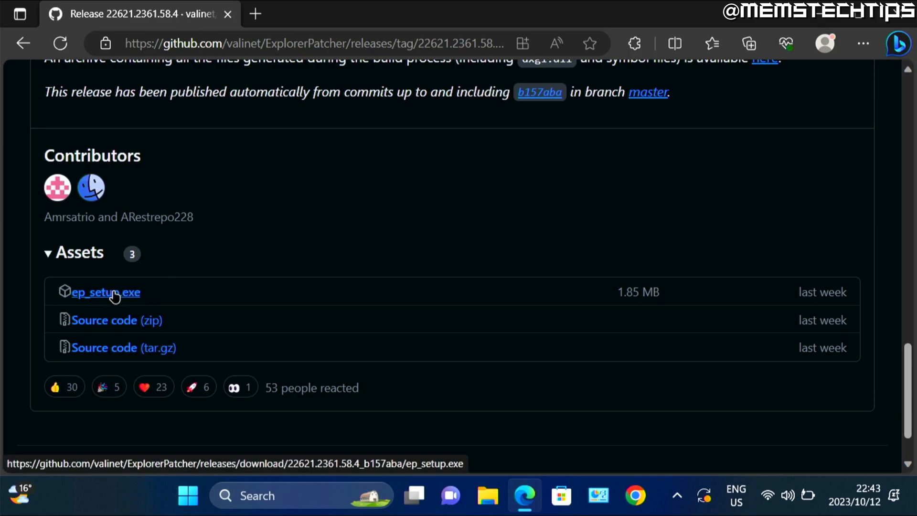
mouse_move(658, 209)
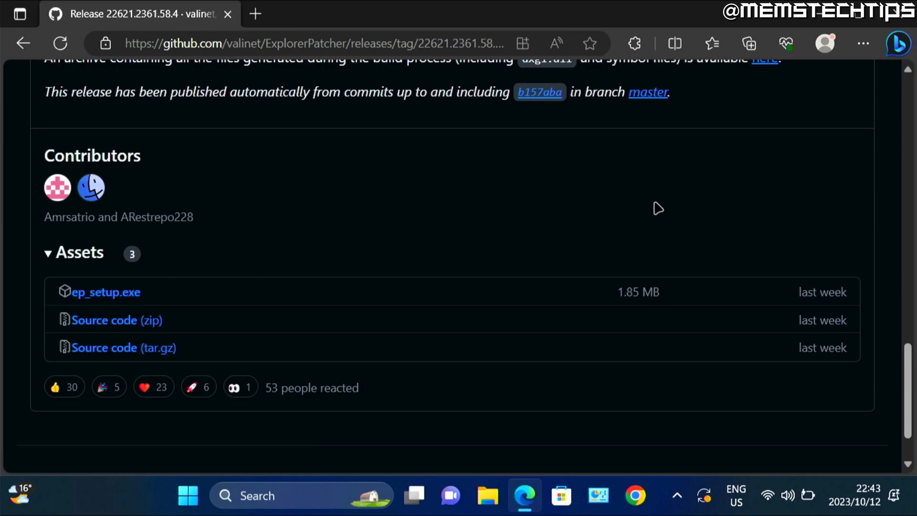
click(748, 43)
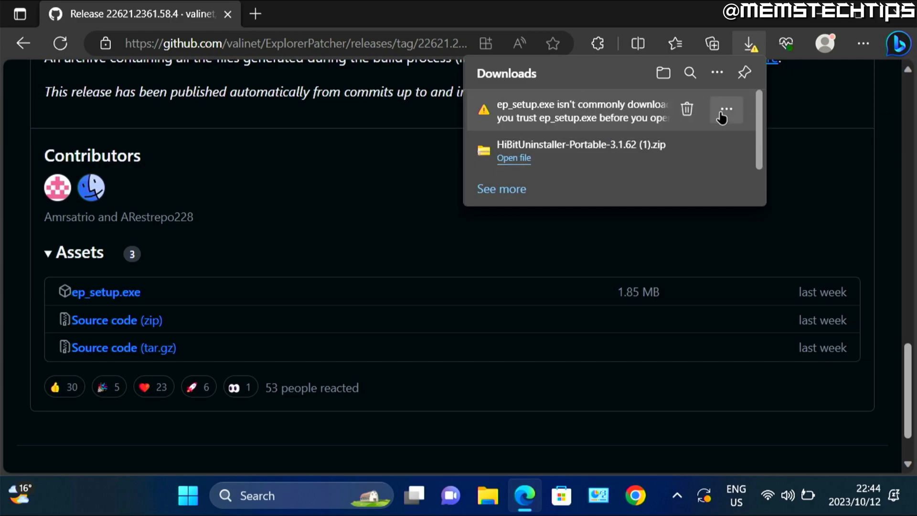
- Override Edge's SmartScreen warning and keep ep_setup.exe anyway so the download completes
click(725, 110)
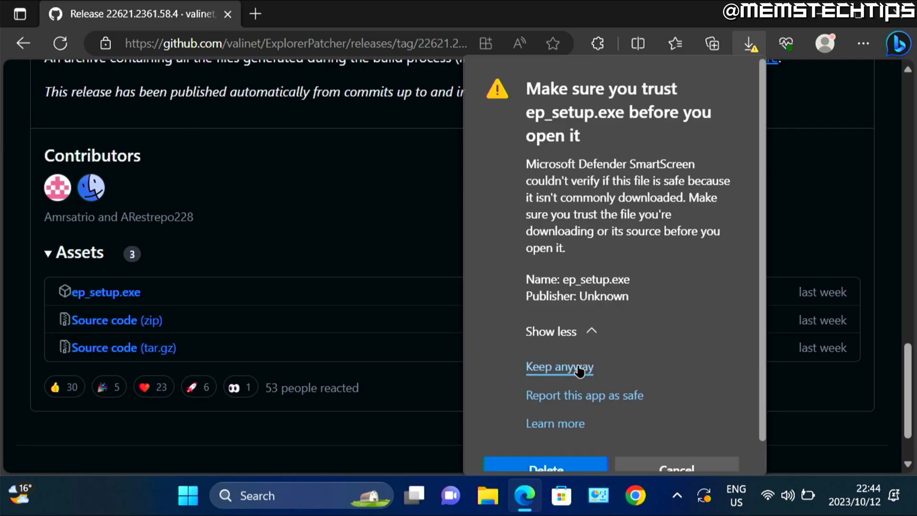
click(558, 366)
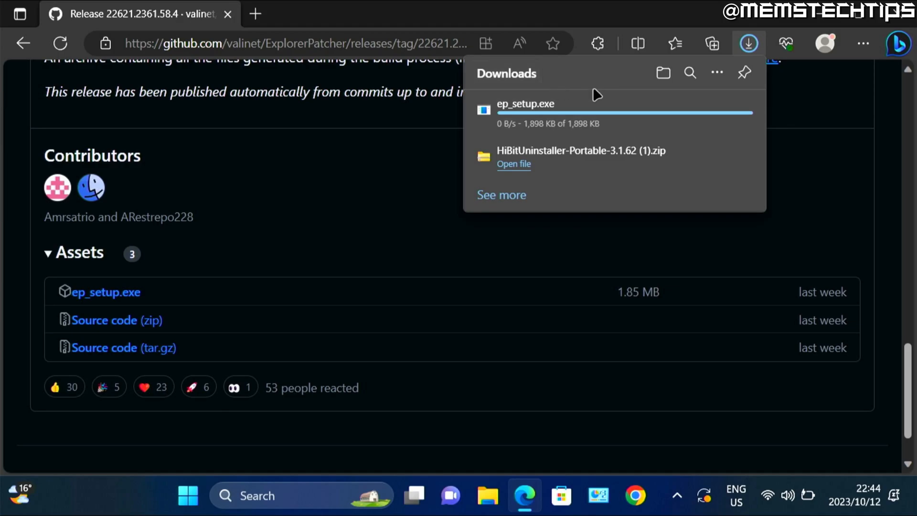
mouse_move(525, 110)
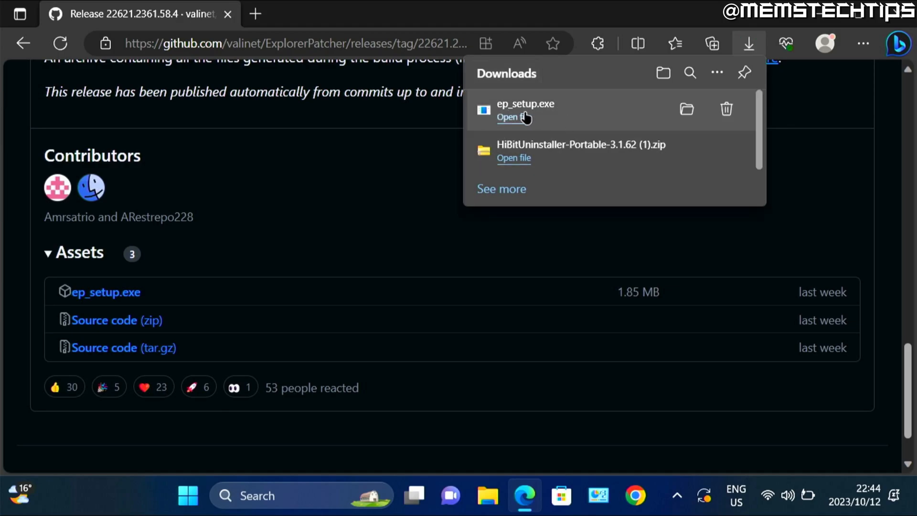
mouse_move(579, 126)
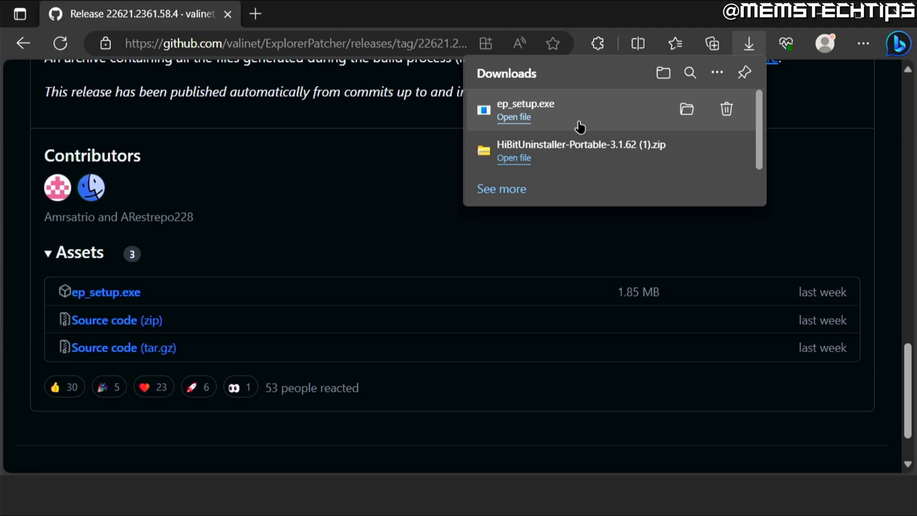
mouse_move(509, 116)
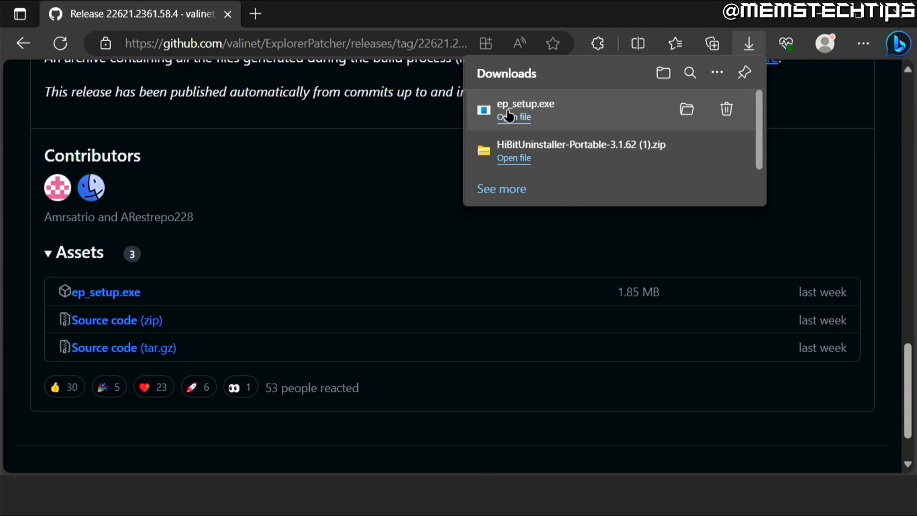
mouse_move(216, 508)
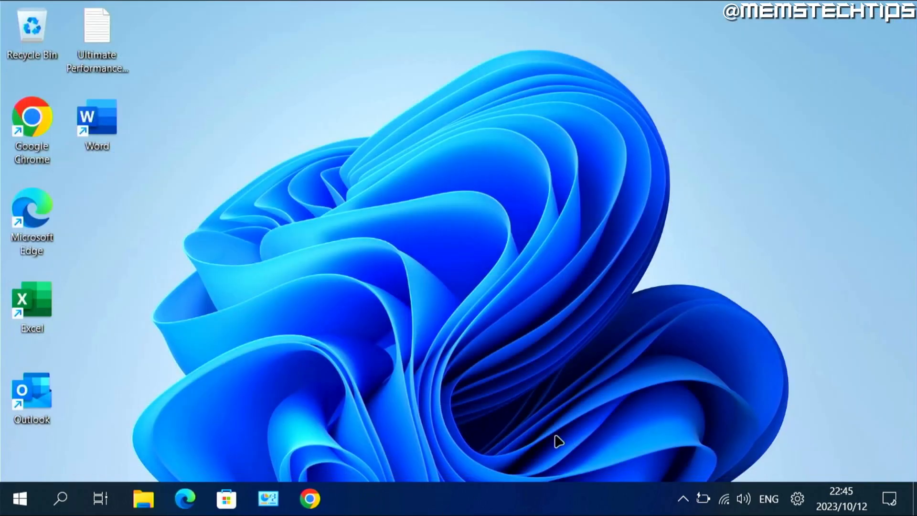
mouse_move(536, 503)
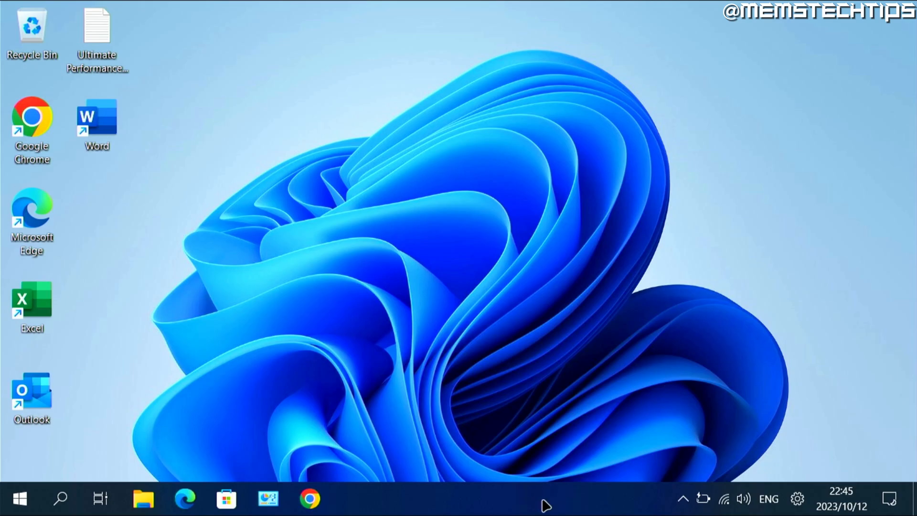
- From the taskbar's right-click Properties, reach ExplorerPatcher's Start menu settings page
right_click(544, 504)
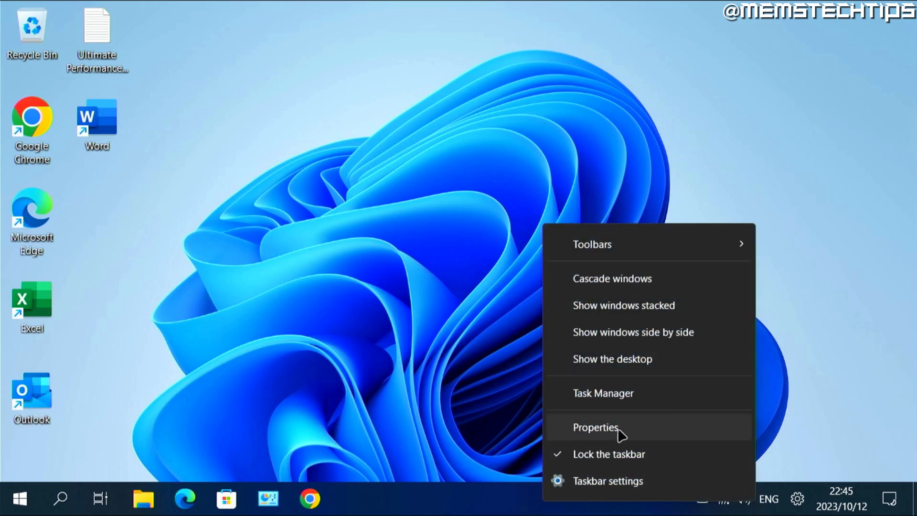
click(594, 427)
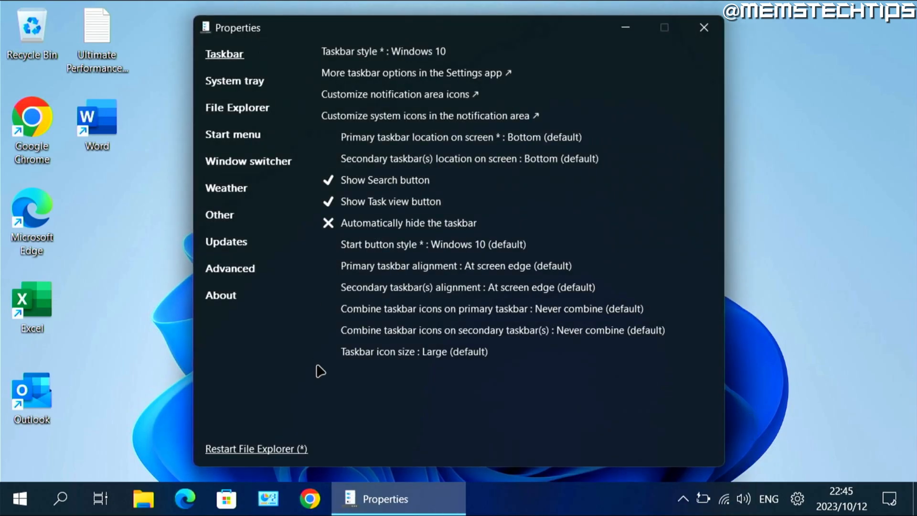
mouse_move(497, 45)
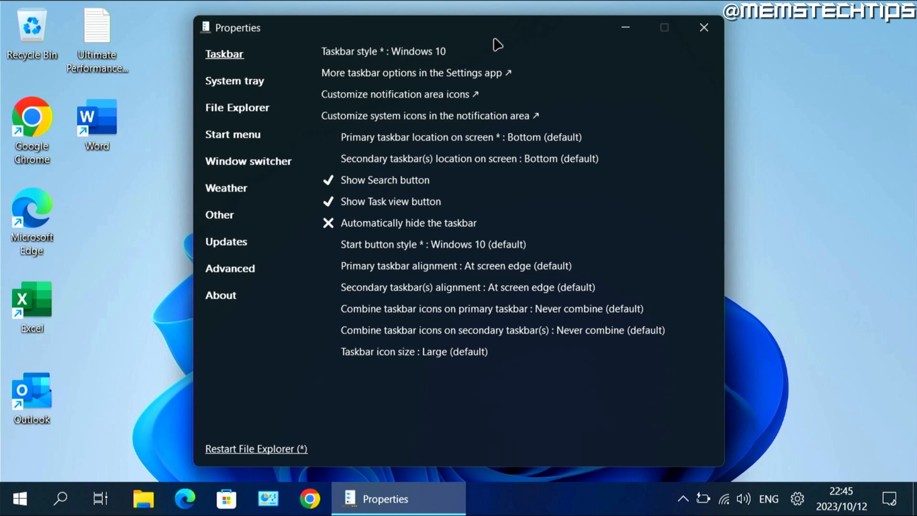
click(232, 133)
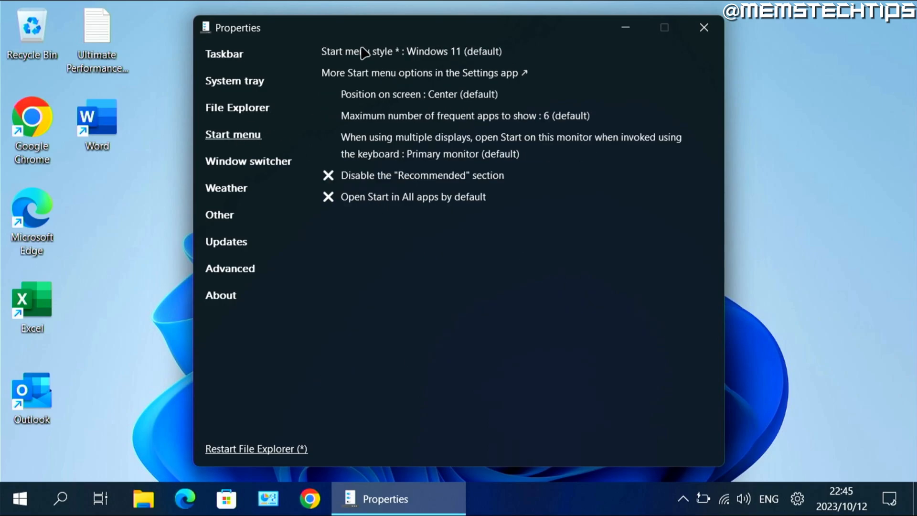
- Set Start menu style to Windows 10 and display mode to Full screen Start, then show Start
click(409, 52)
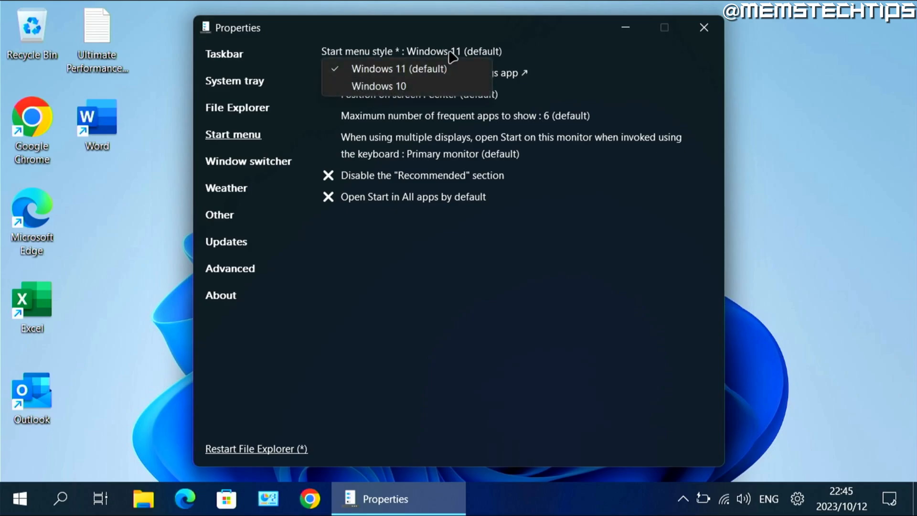
click(379, 86)
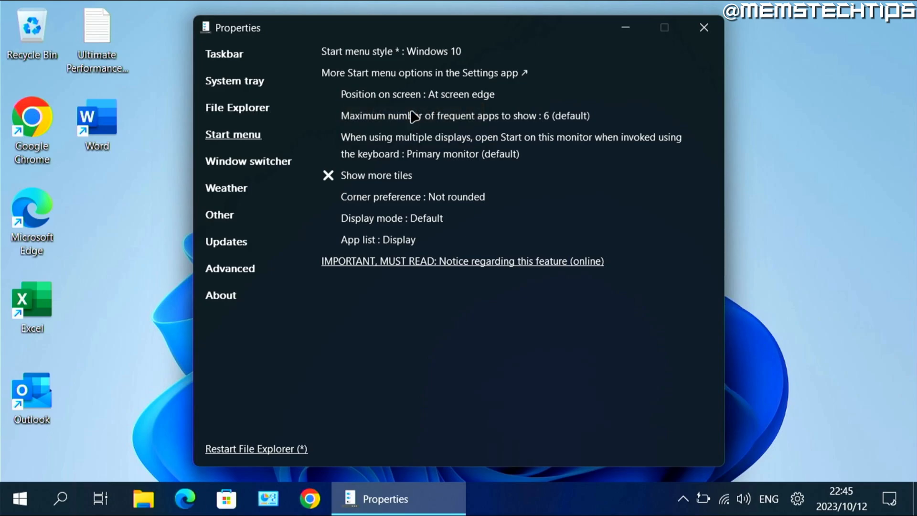
click(392, 218)
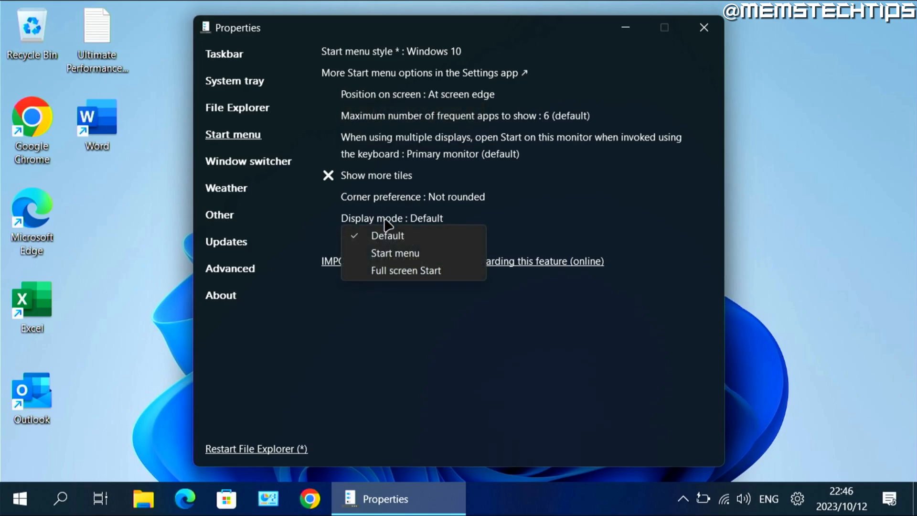
click(387, 235)
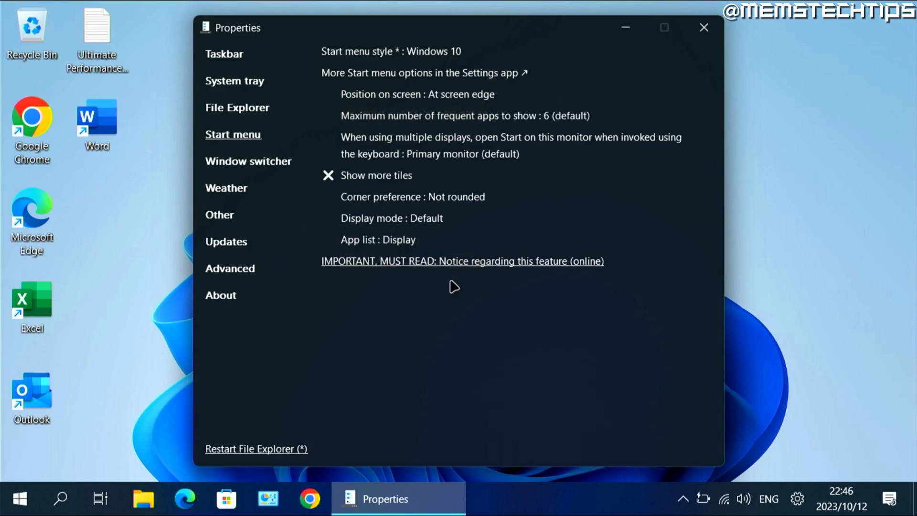
click(390, 218)
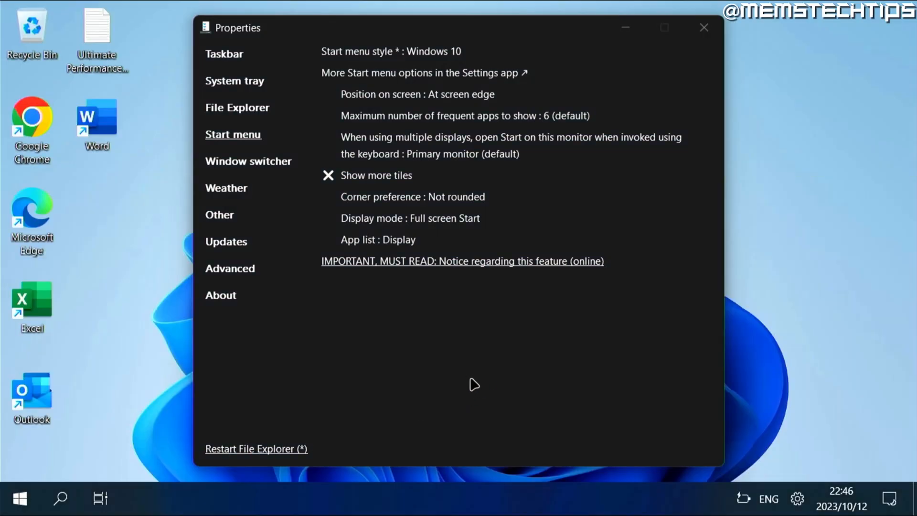
click(19, 498)
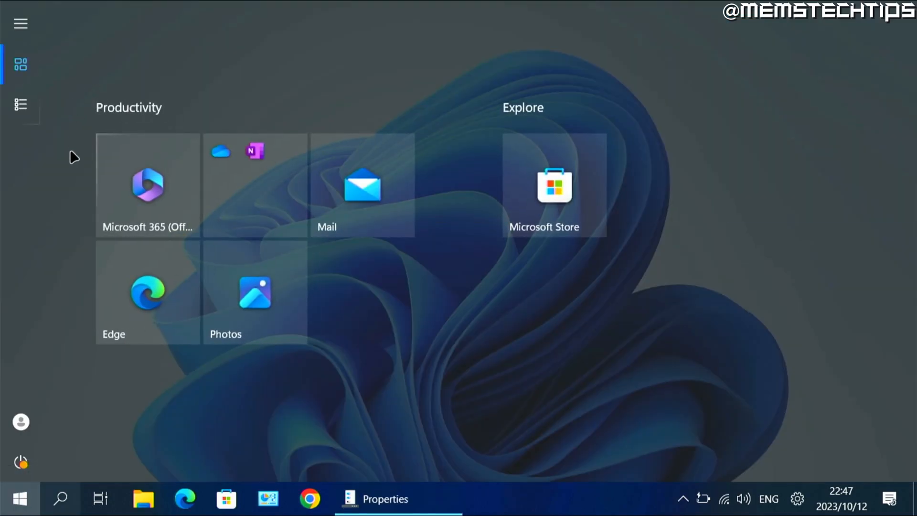
- Switch the full-screen Start to its alphabetical All apps list from the left rail
click(21, 104)
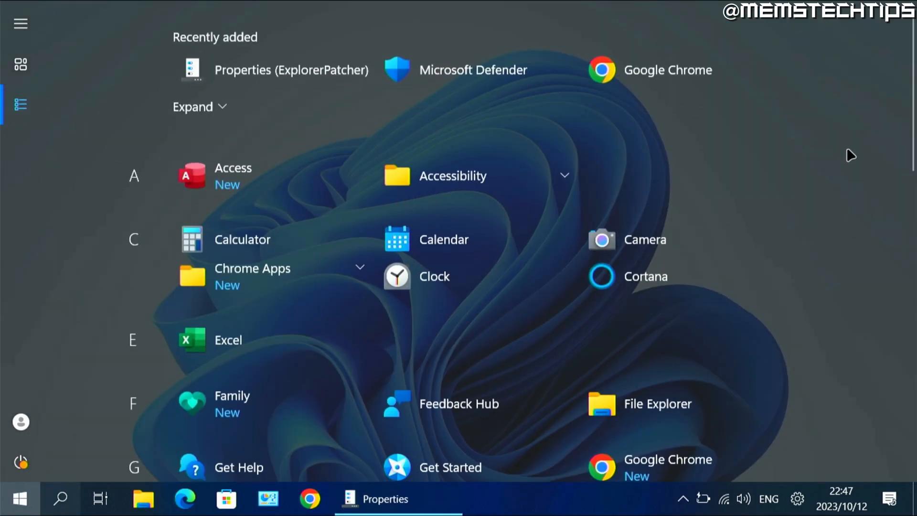
mouse_move(47, 75)
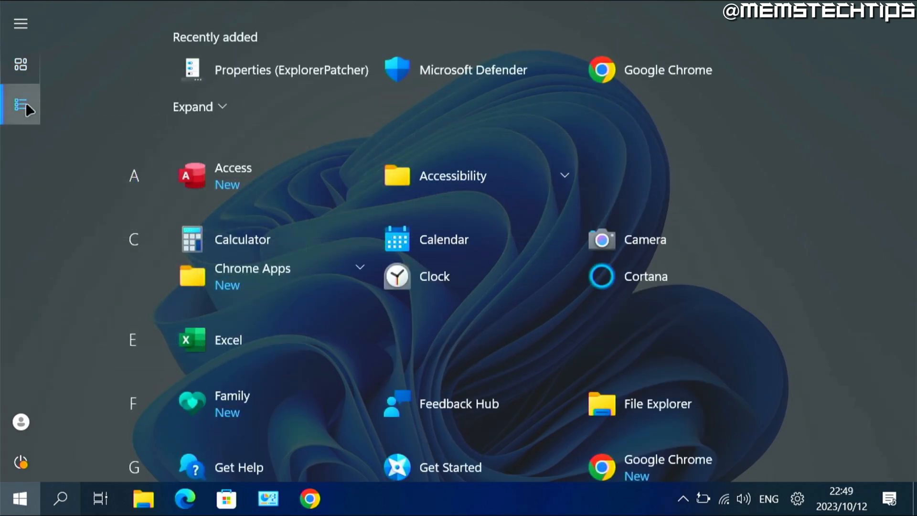
mouse_move(32, 164)
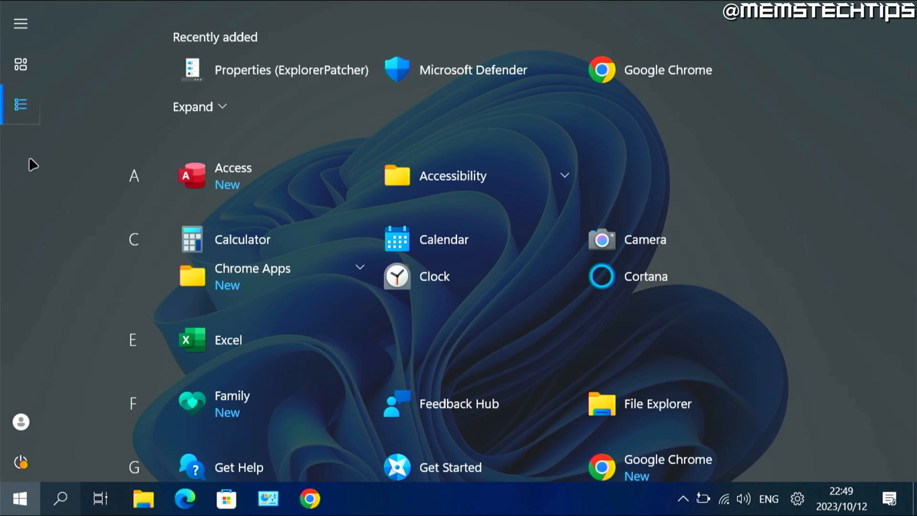
mouse_move(708, 451)
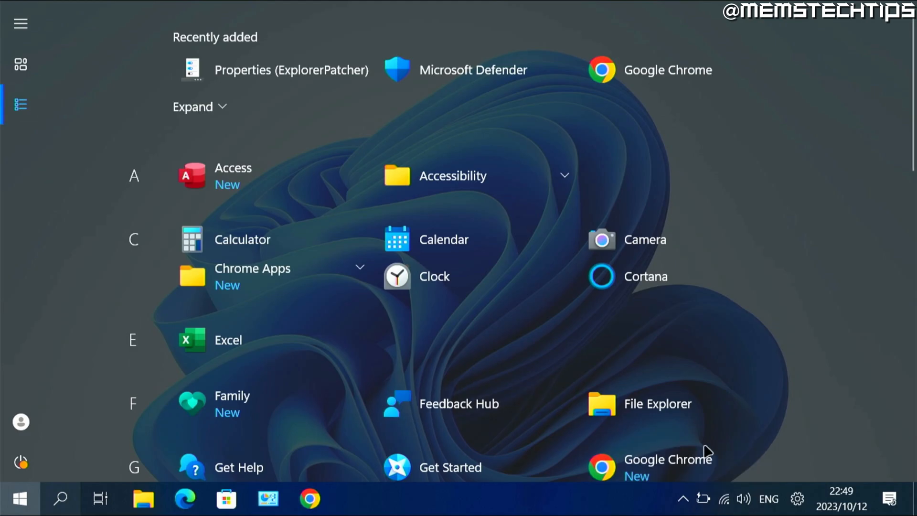
- Reach Settings' Installed apps list via the Start right-click menu and scroll to ExplorerPatcher
right_click(21, 498)
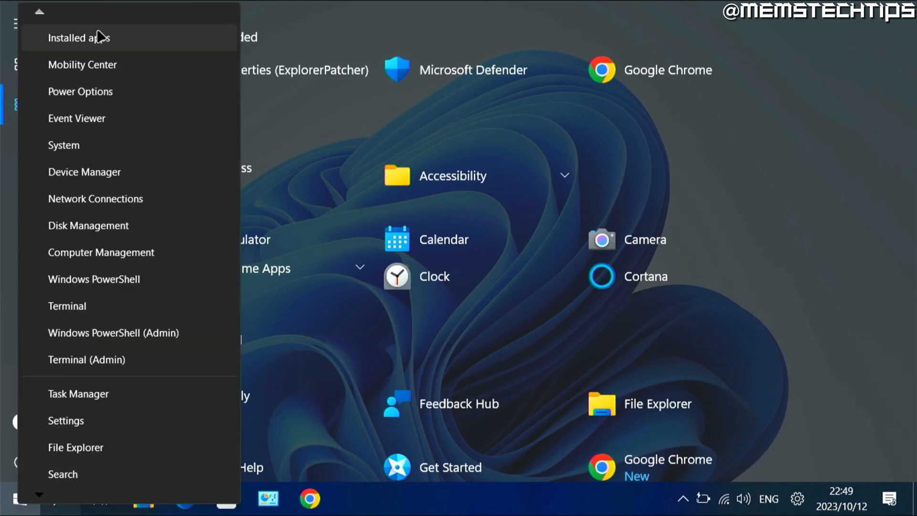
click(80, 37)
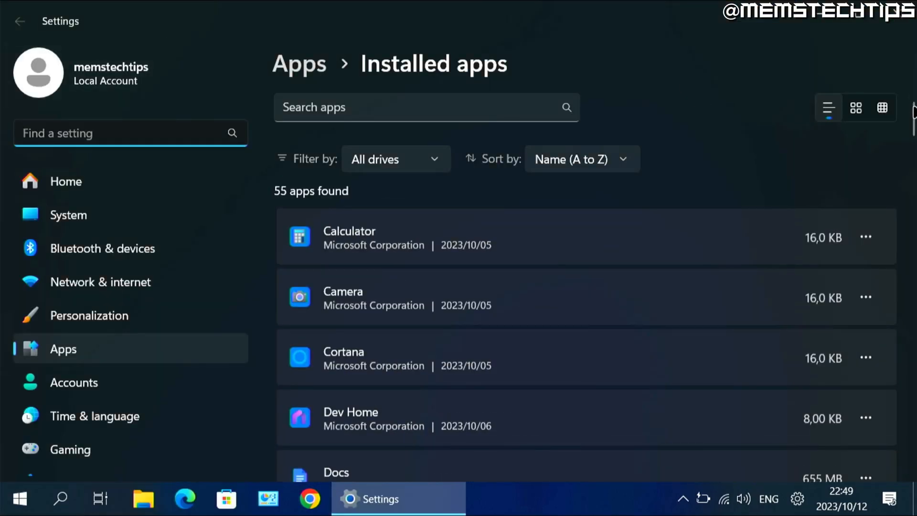
scroll(down, 3)
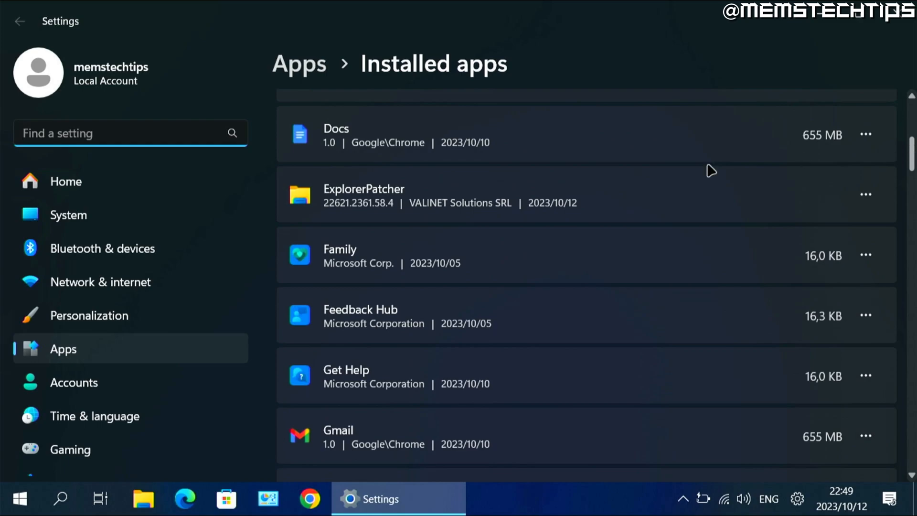
mouse_move(866, 197)
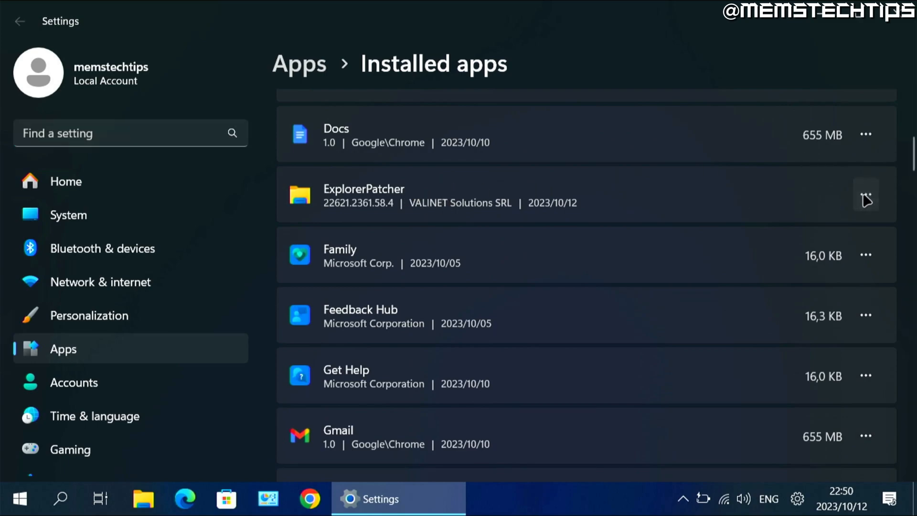
- Uninstall ExplorerPatcher from its ⋯ menu and confirm the removal
click(866, 194)
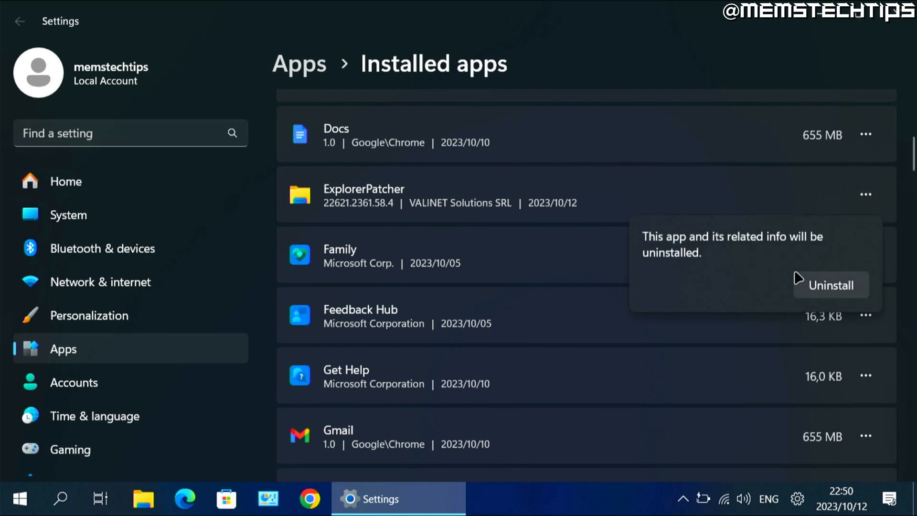
click(829, 286)
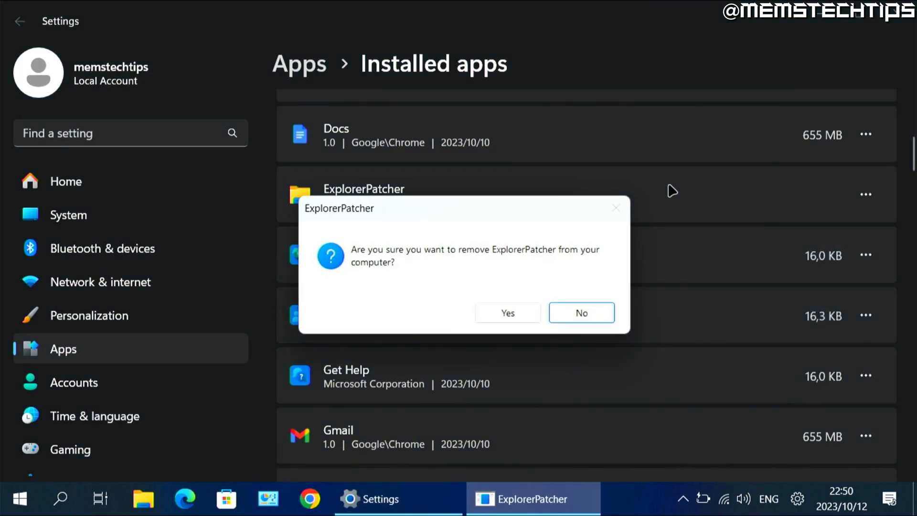
click(506, 312)
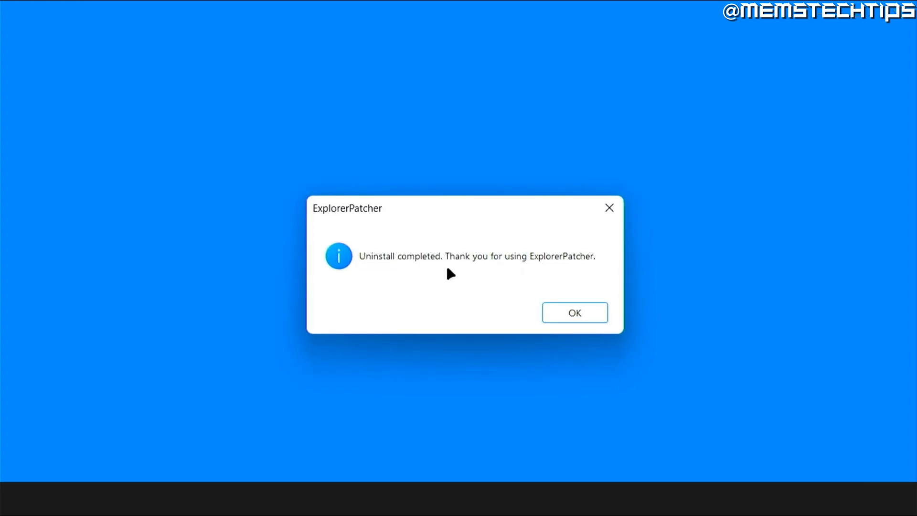
- Acknowledge the uninstall notice and show the default Windows 11 Start with its pinned apps
click(574, 313)
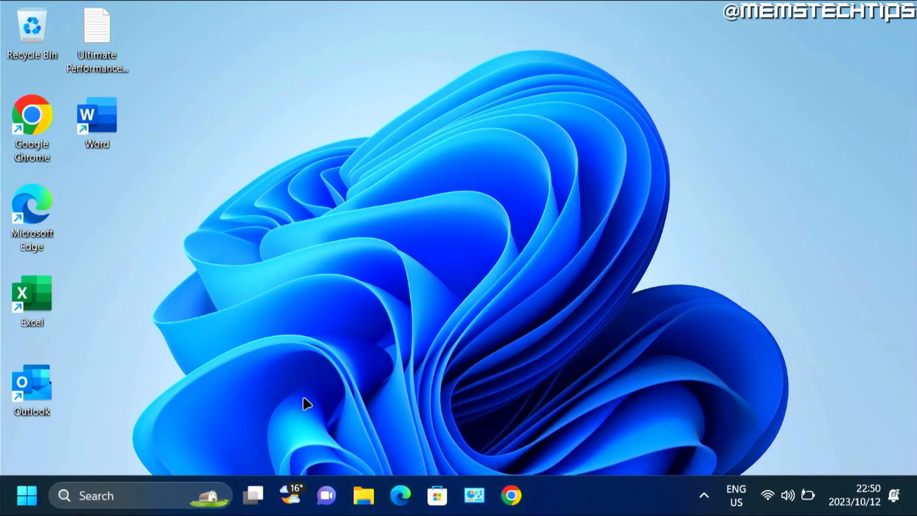
mouse_move(205, 503)
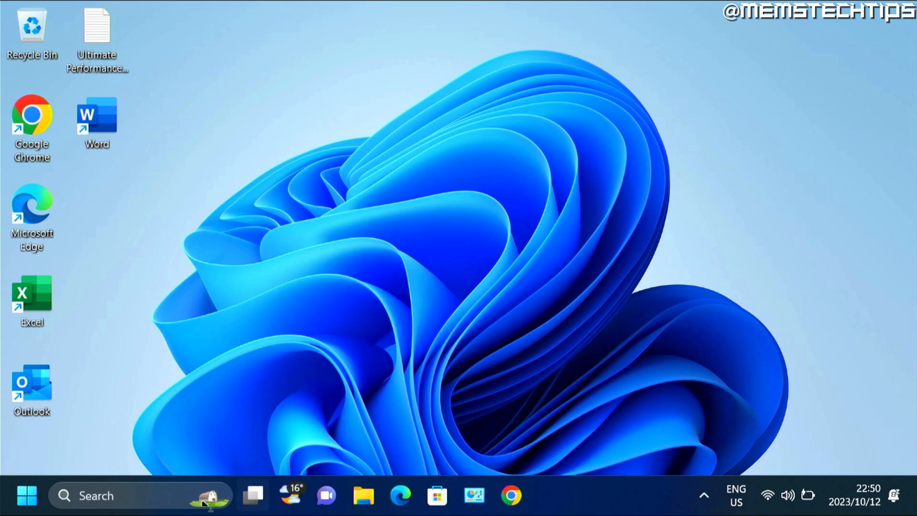
click(25, 496)
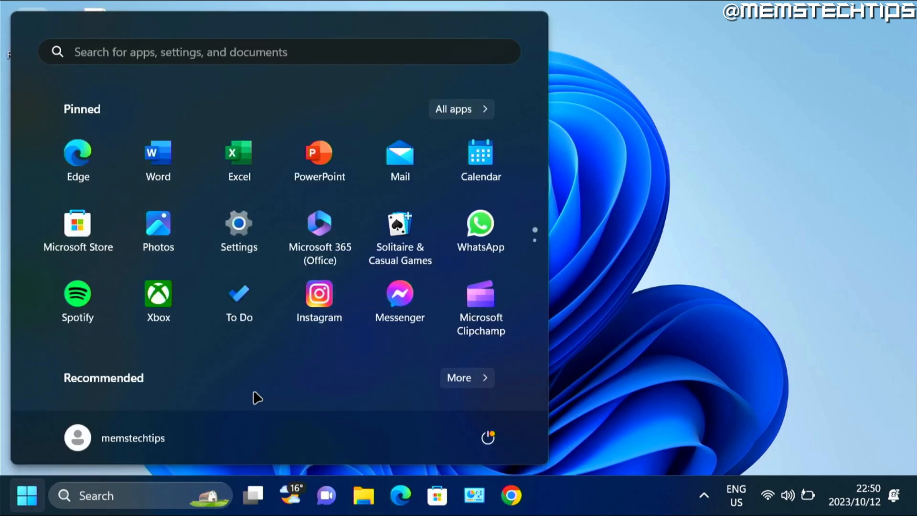